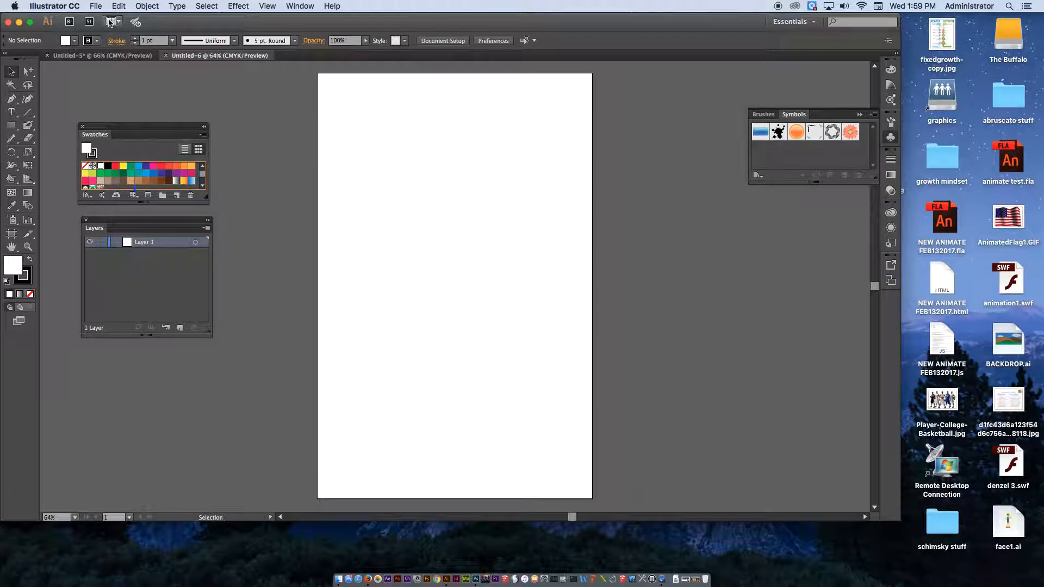
Draw a page-filling blue rectangle on a new backdrop layer behind the face silhouette
click(96, 7)
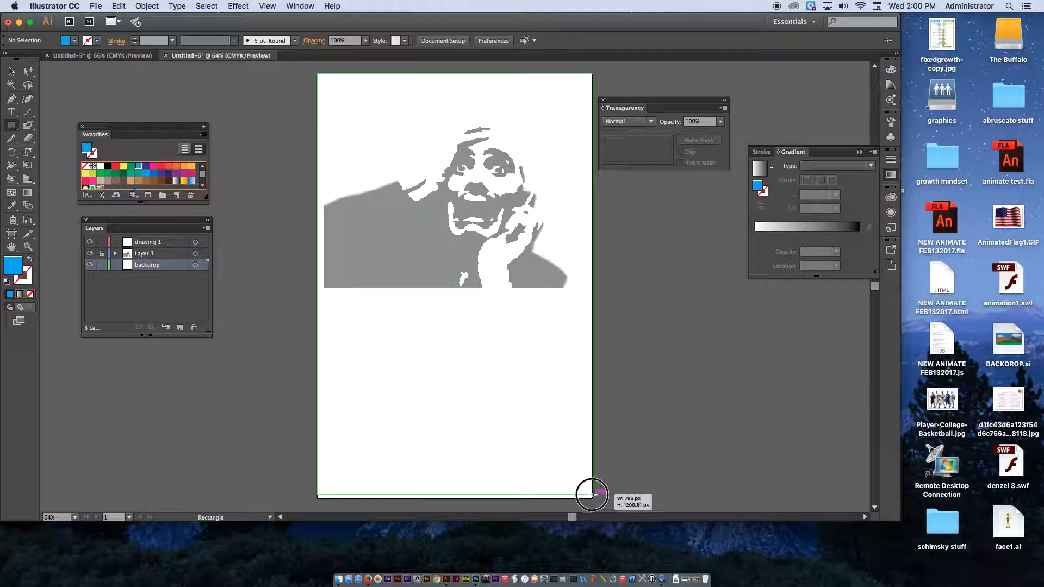
drag(593, 493, 593, 498)
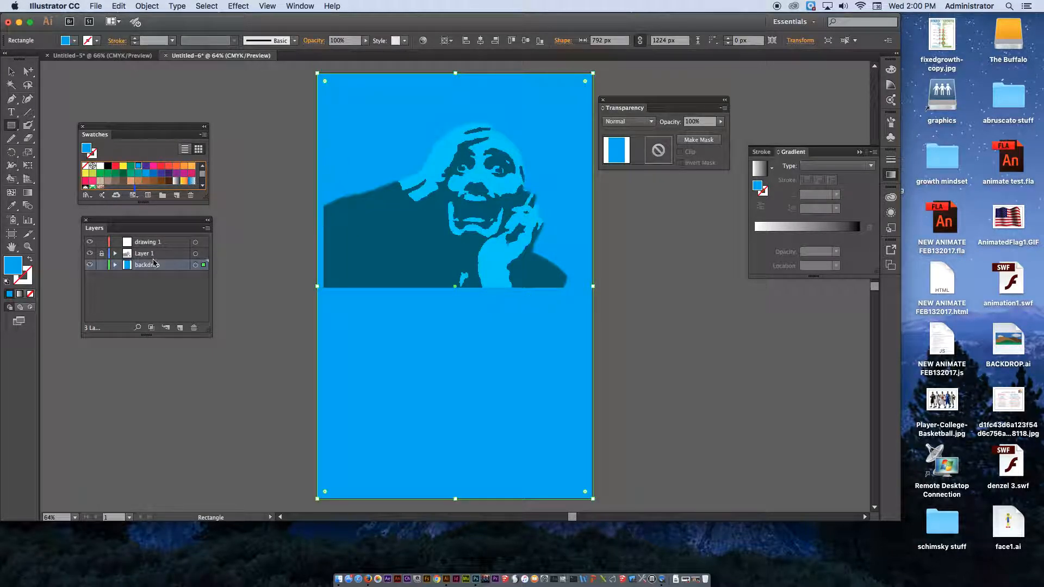
Trace the face outline along the forehead in black with the Pen tool
click(11, 99)
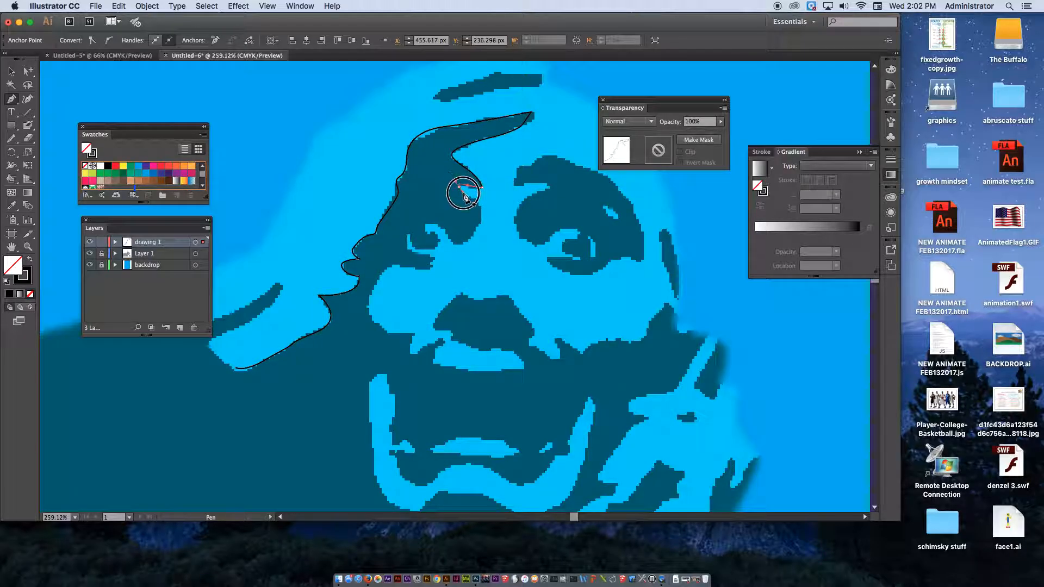
drag(465, 197, 468, 243)
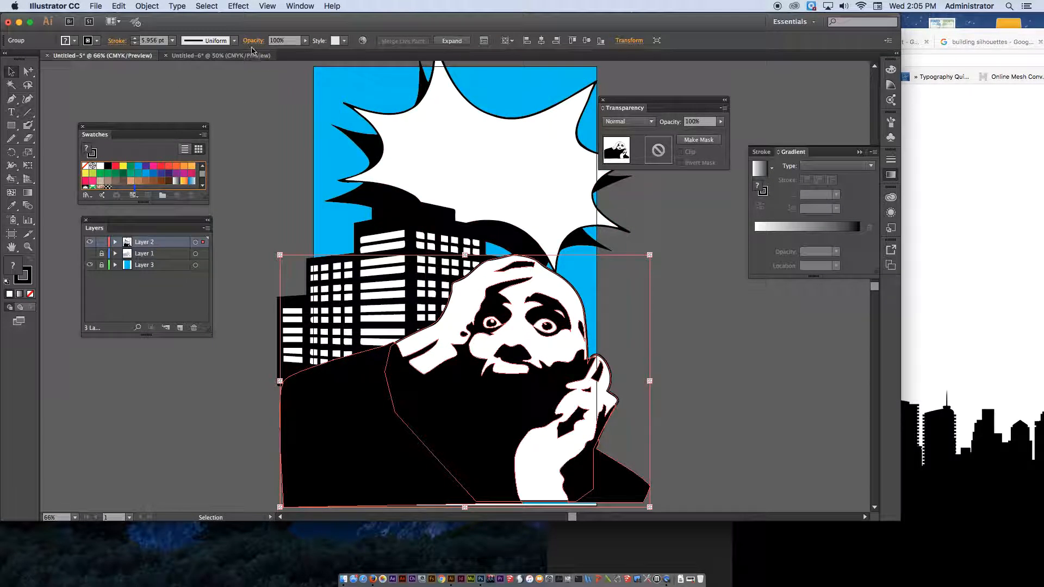
Image Trace the imported speech-burst picture into vectors, accepting the large-image warning
click(220, 56)
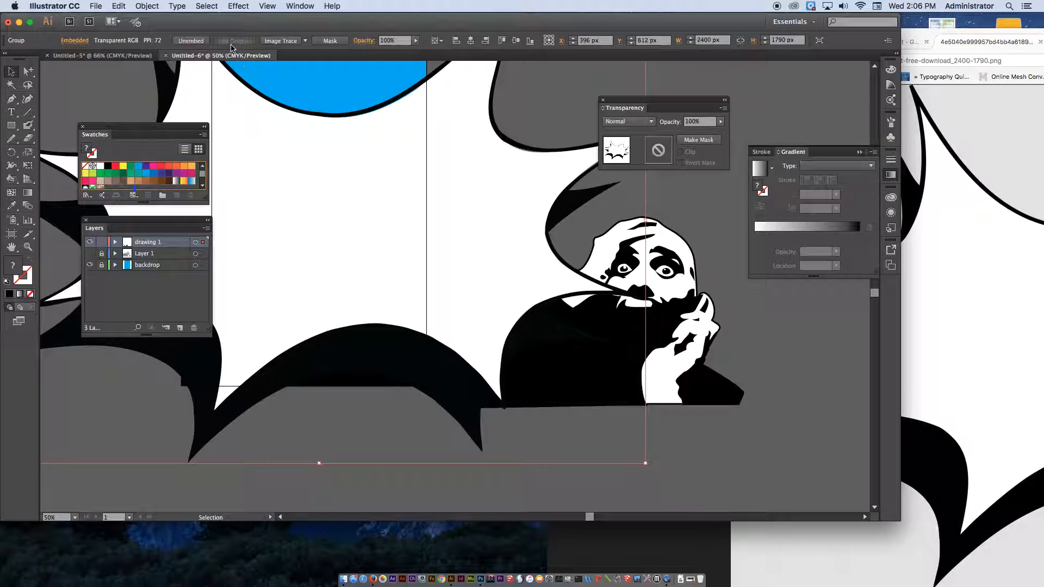
click(279, 41)
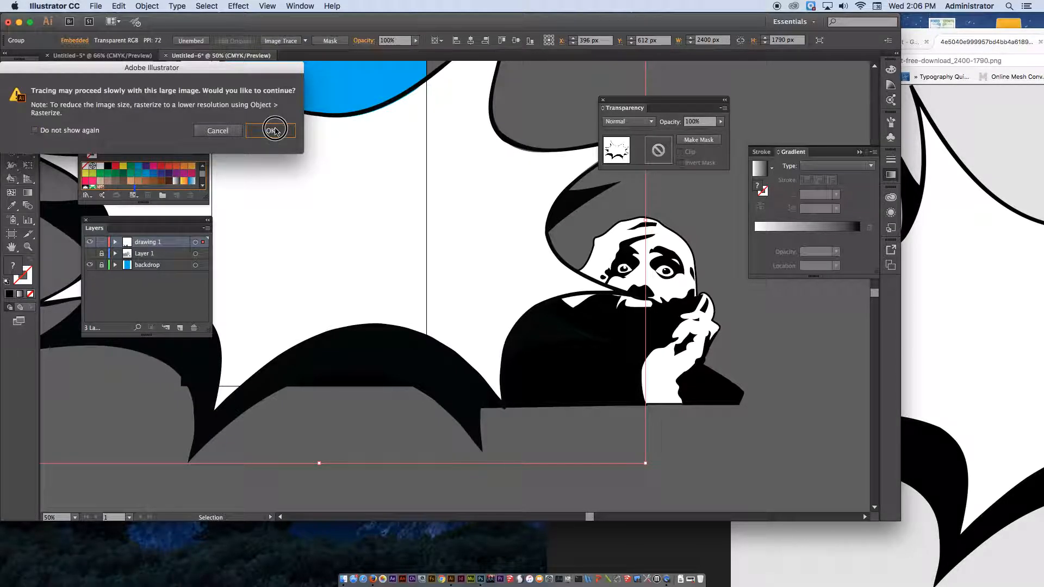
click(273, 129)
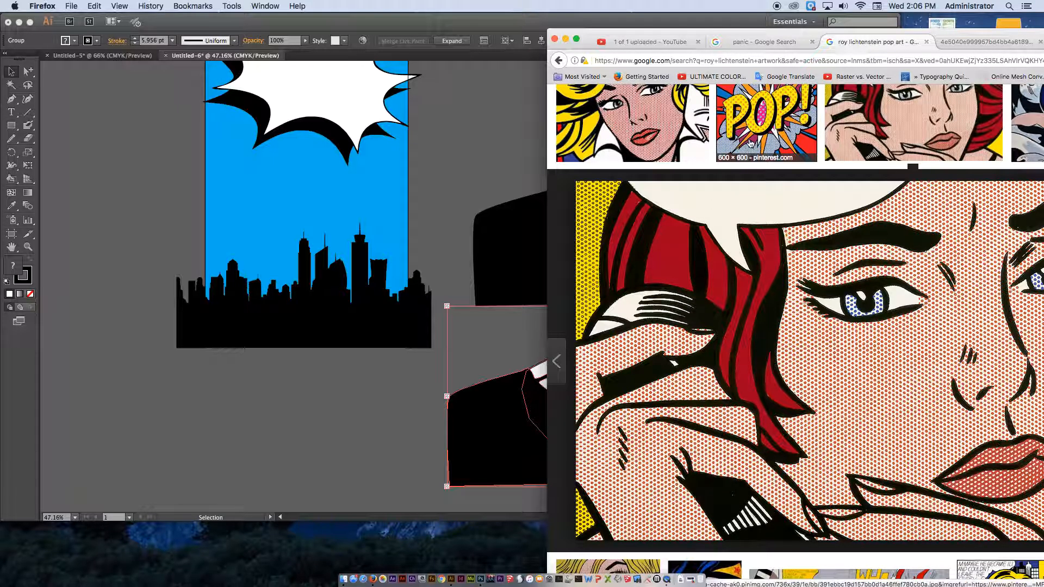
Apply a Basic Graphics_Dots halftone swatch to a face piece and position it on the face
click(766, 122)
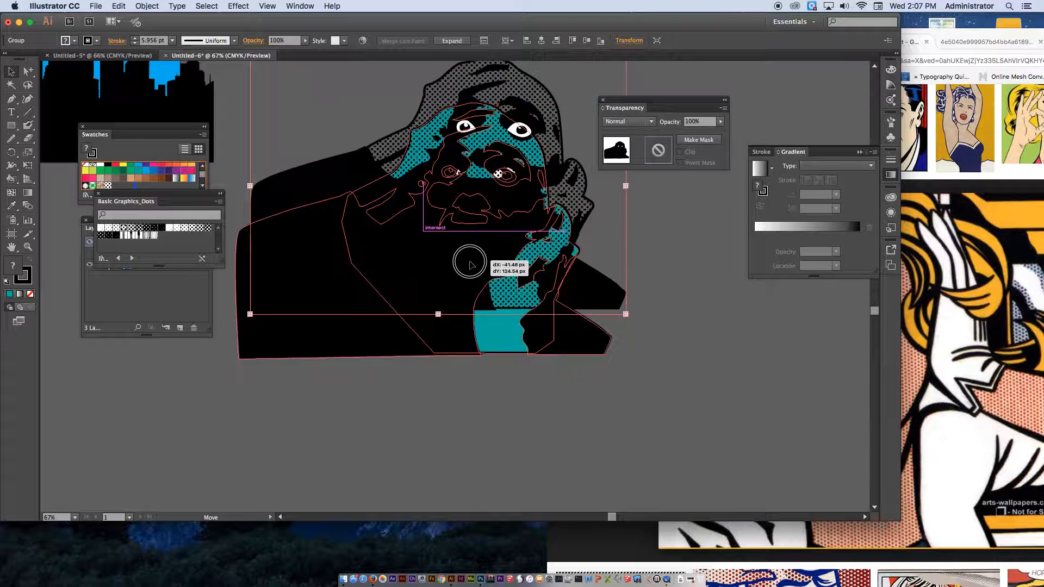
drag(470, 266, 470, 260)
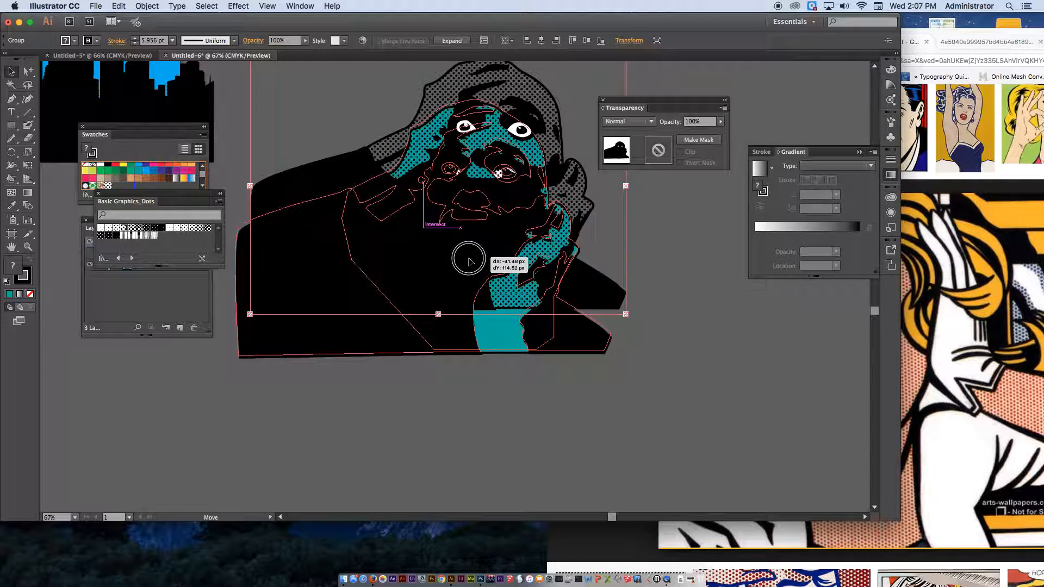
drag(468, 260, 468, 268)
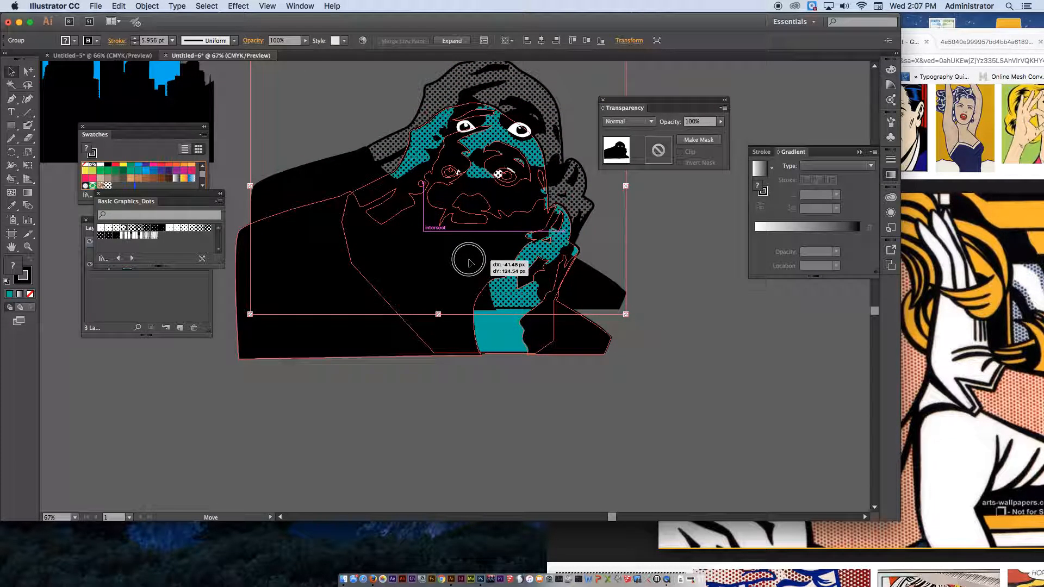